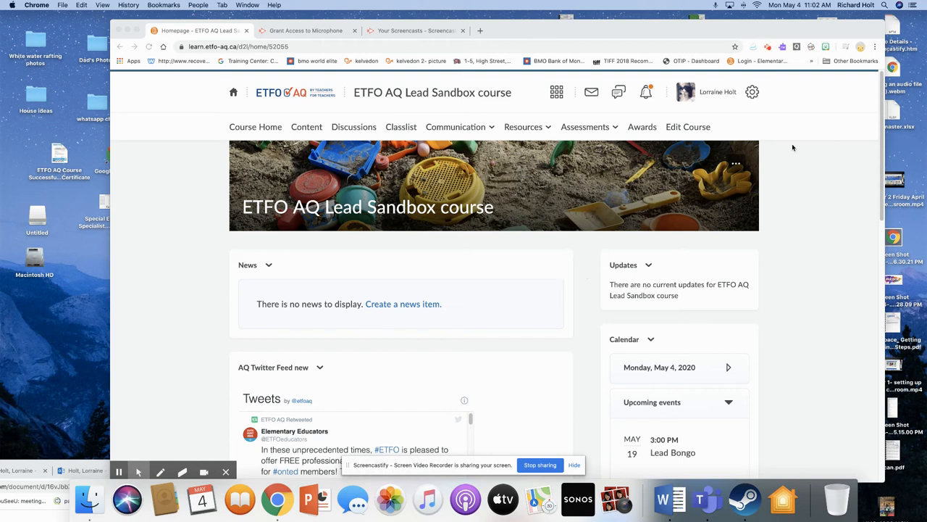
pyautogui.moveTo(823, 125)
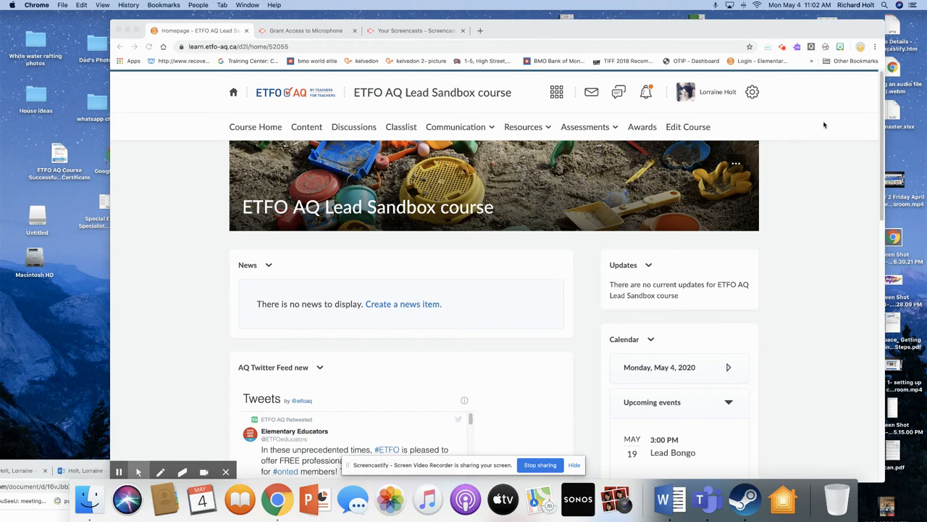
pyautogui.moveTo(678, 181)
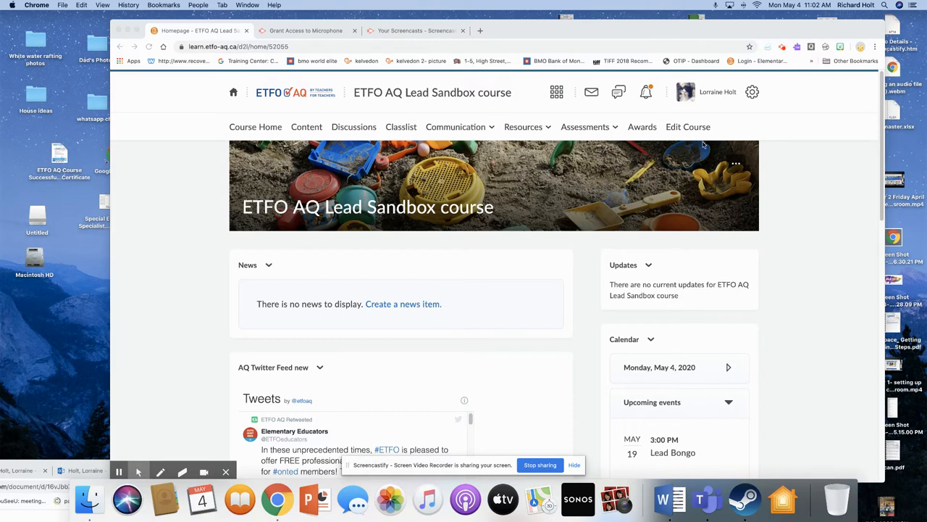
# Go to the course's Virtual Classroom via the Communication menu in the navbar.
pyautogui.click(455, 127)
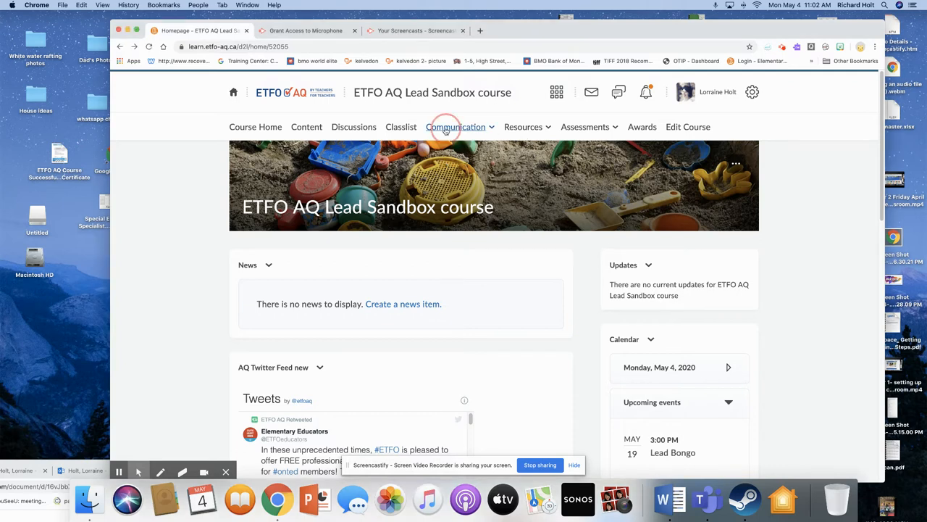
pyautogui.click(455, 385)
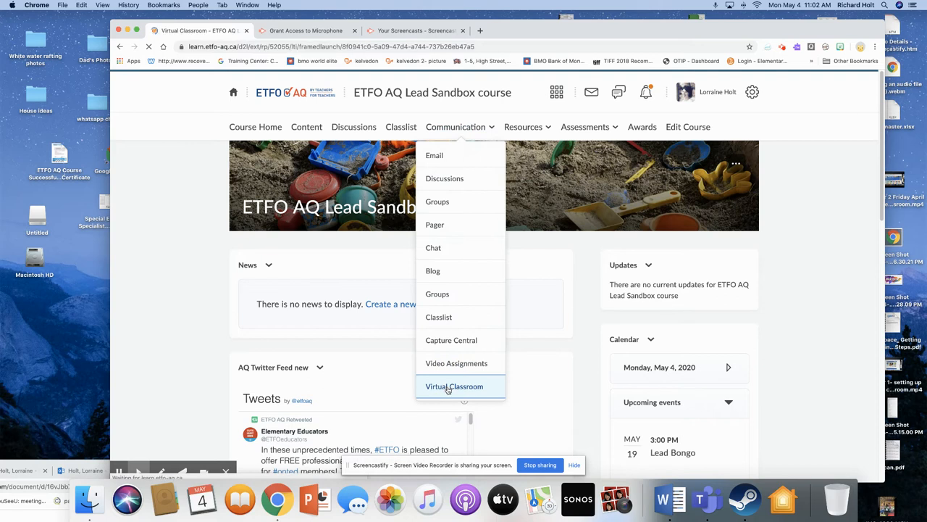
pyautogui.click(455, 386)
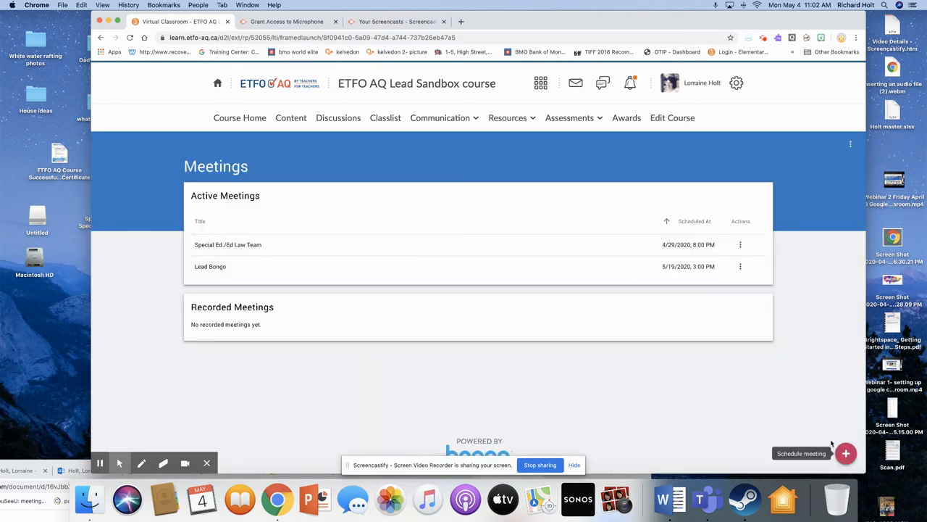
# Schedule a new meeting titled Practice with a 12:03 AM start time from the clock picker.
pyautogui.click(846, 452)
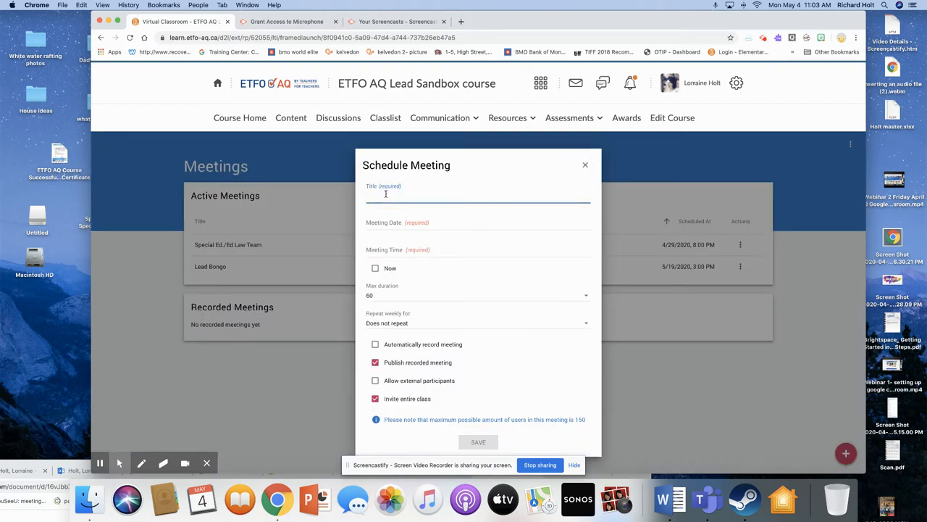
pyautogui.write('Practice')
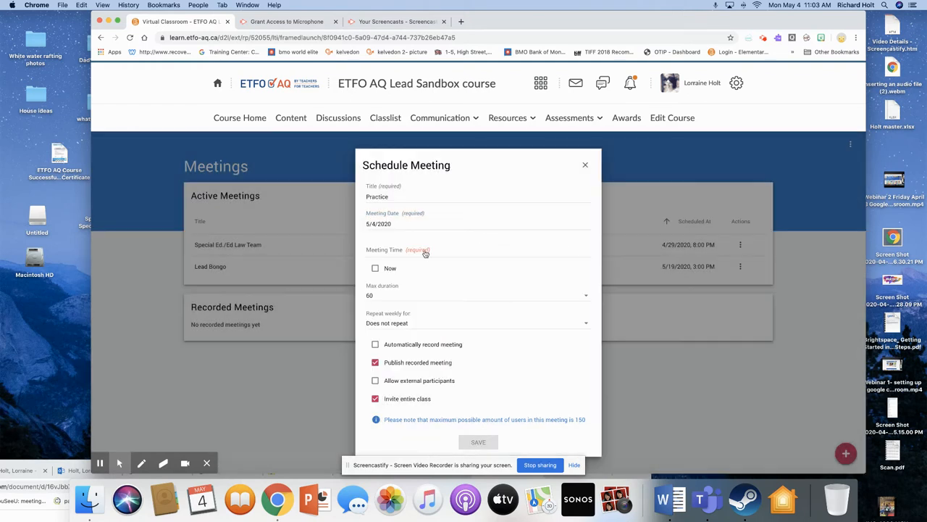
pyautogui.click(418, 249)
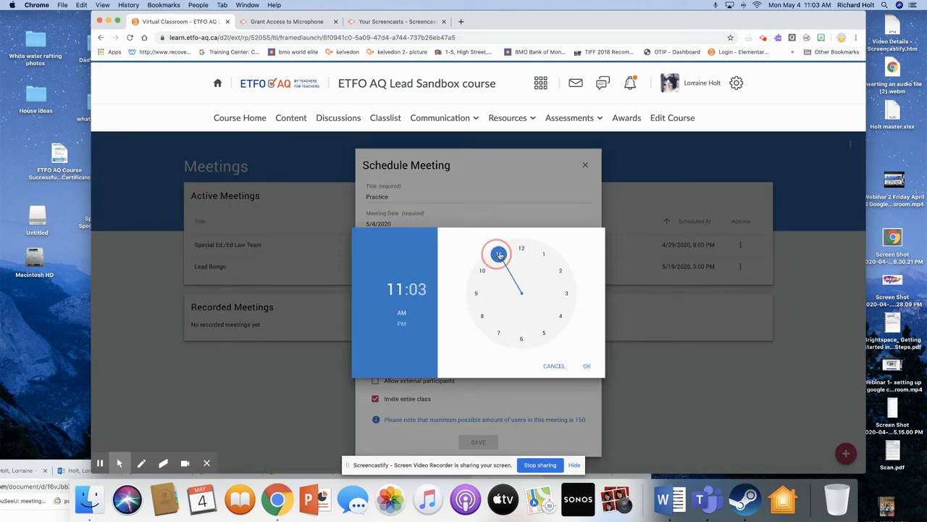
pyautogui.click(521, 248)
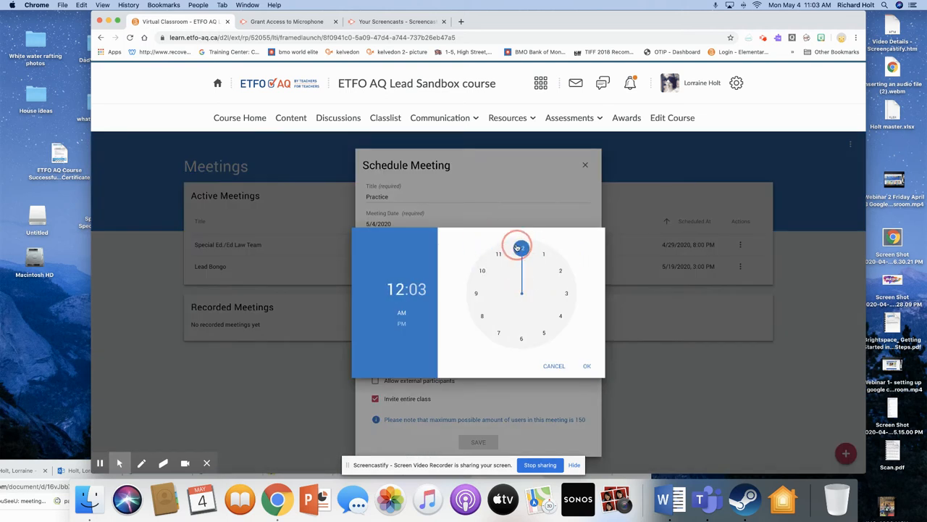
pyautogui.click(587, 365)
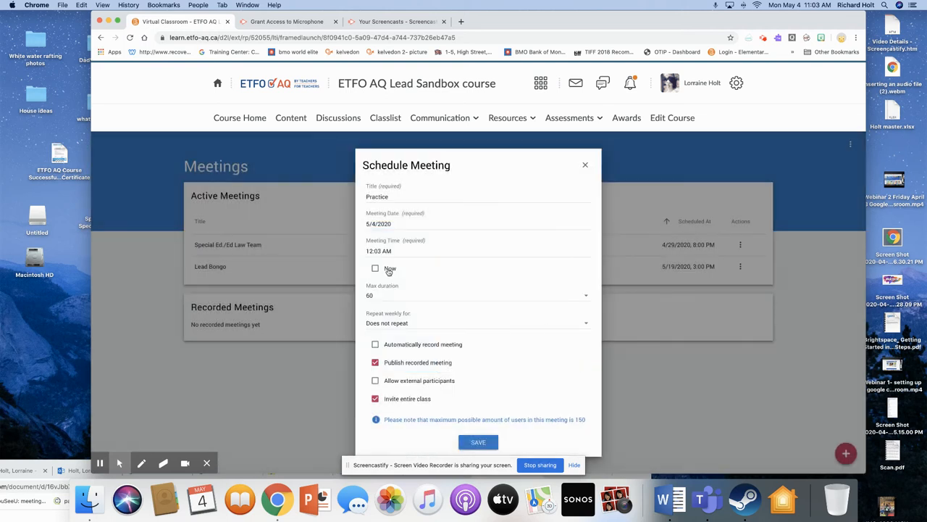
pyautogui.moveTo(582, 297)
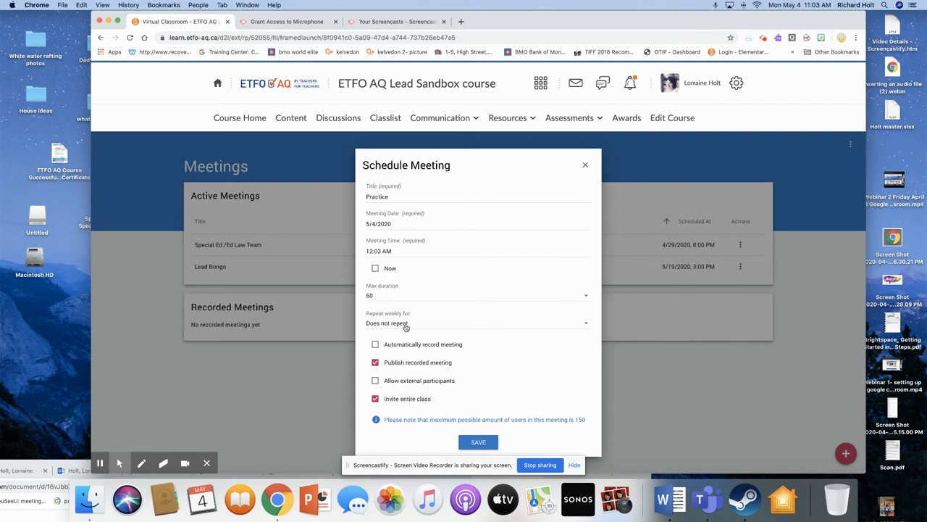
pyautogui.moveTo(375, 362)
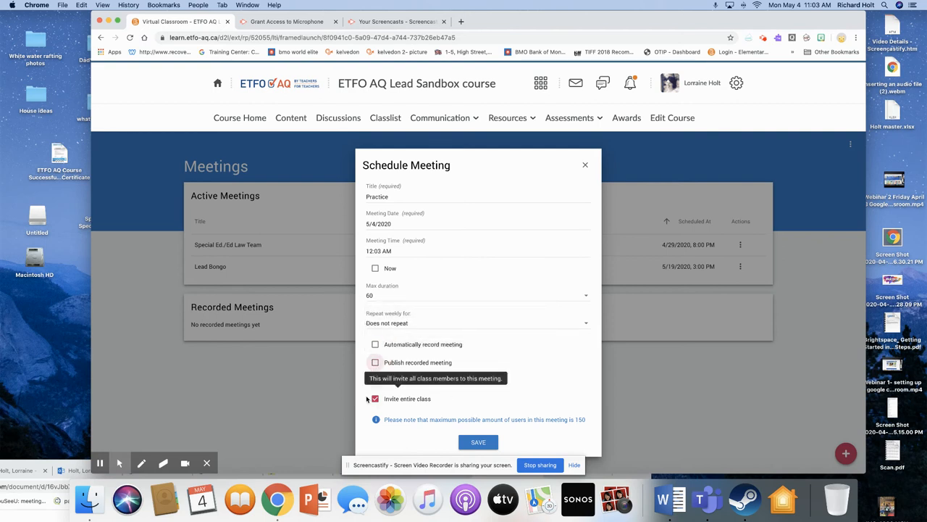
# Leave Publish recorded meeting unchecked and submit the Practice meeting.
pyautogui.click(375, 398)
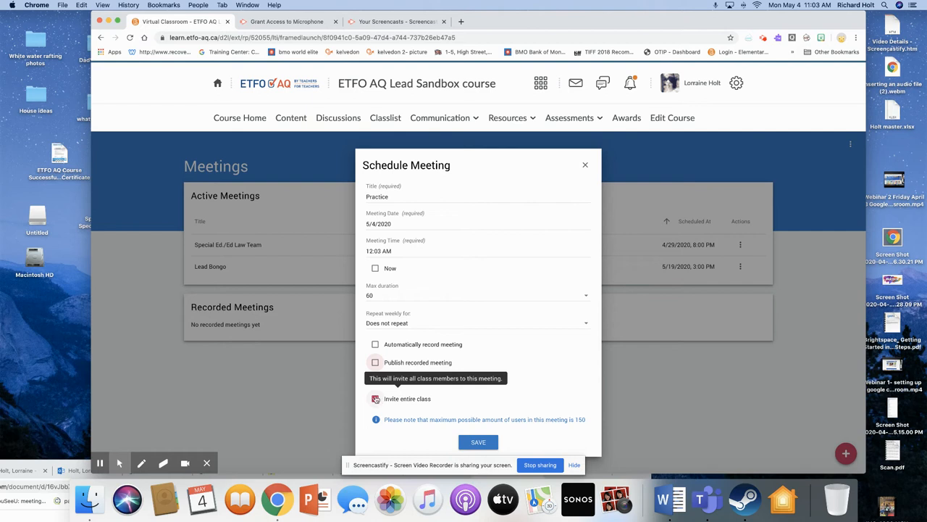
pyautogui.click(375, 399)
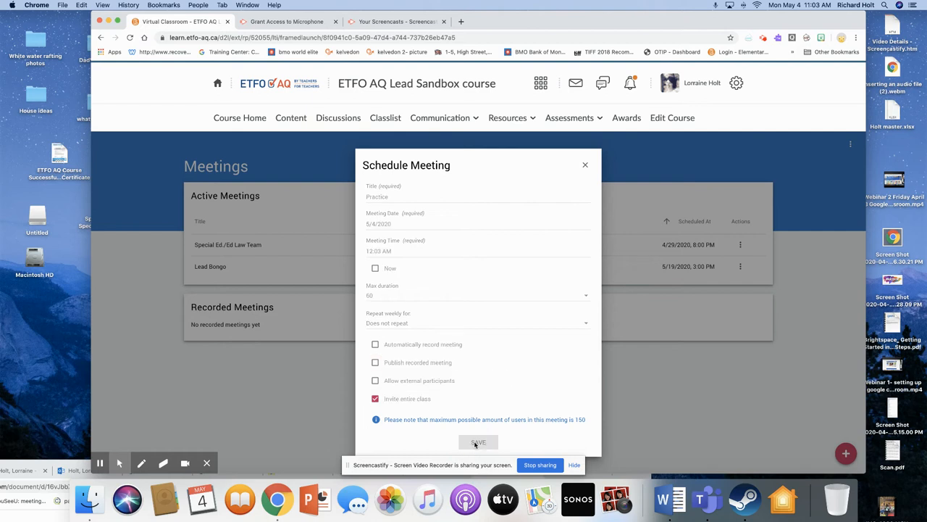
# After the date-range error, keep May 4, set the meeting to start Now and save again.
pyautogui.click(478, 442)
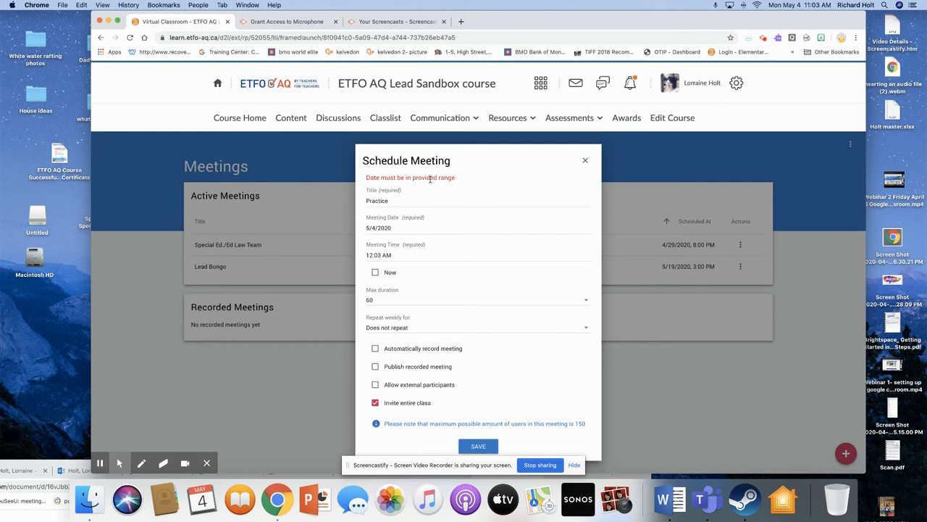
pyautogui.click(378, 228)
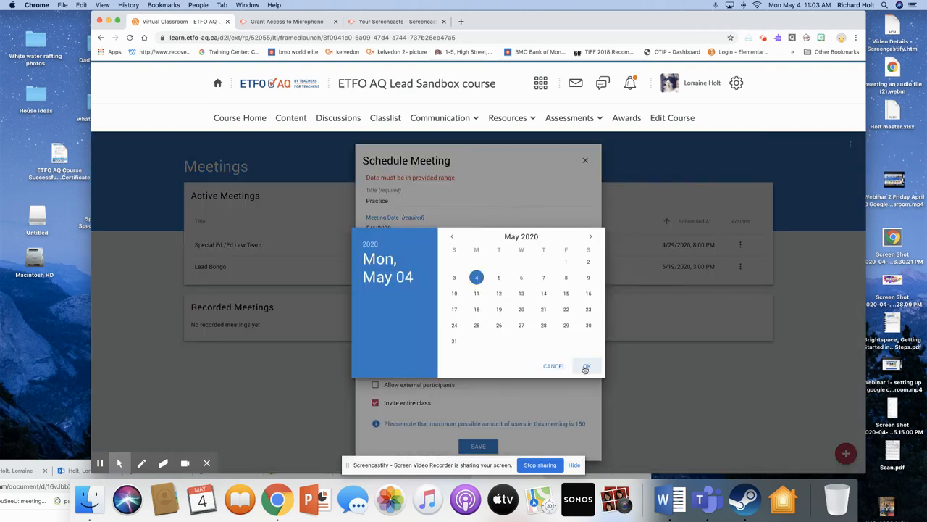
pyautogui.click(585, 365)
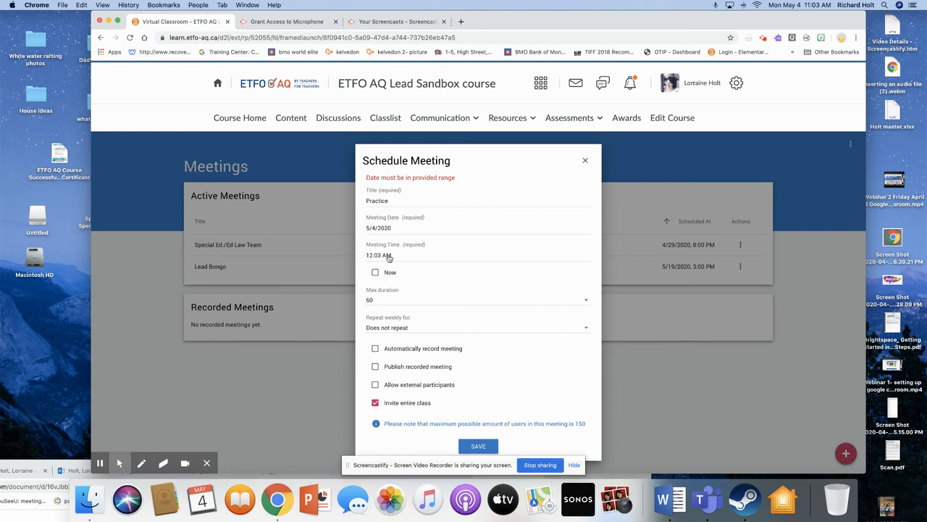
pyautogui.click(375, 272)
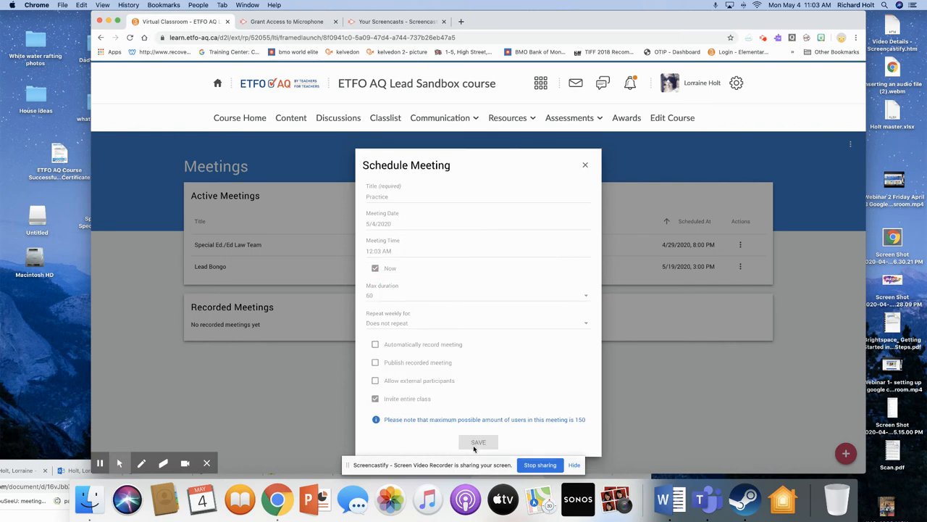
pyautogui.click(478, 442)
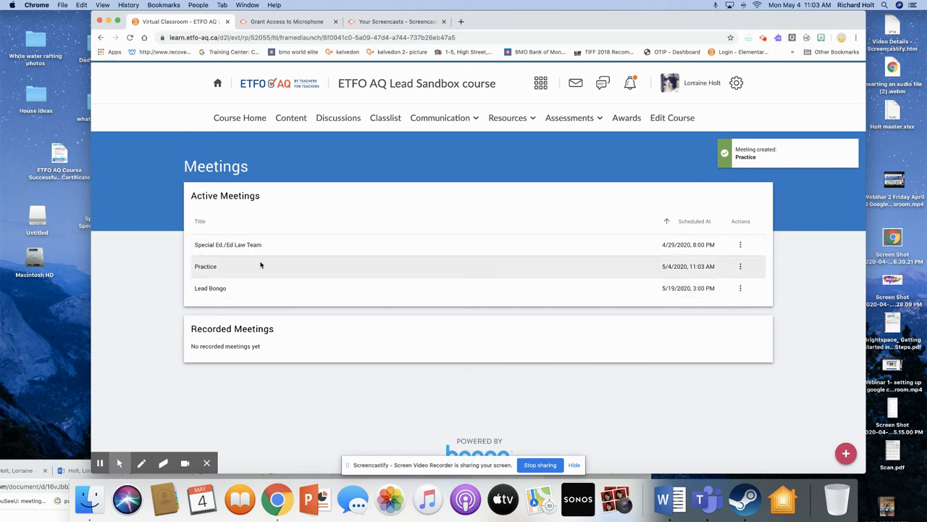
# Show the actions menu for the newly created Practice meeting under Active Meetings.
pyautogui.click(739, 267)
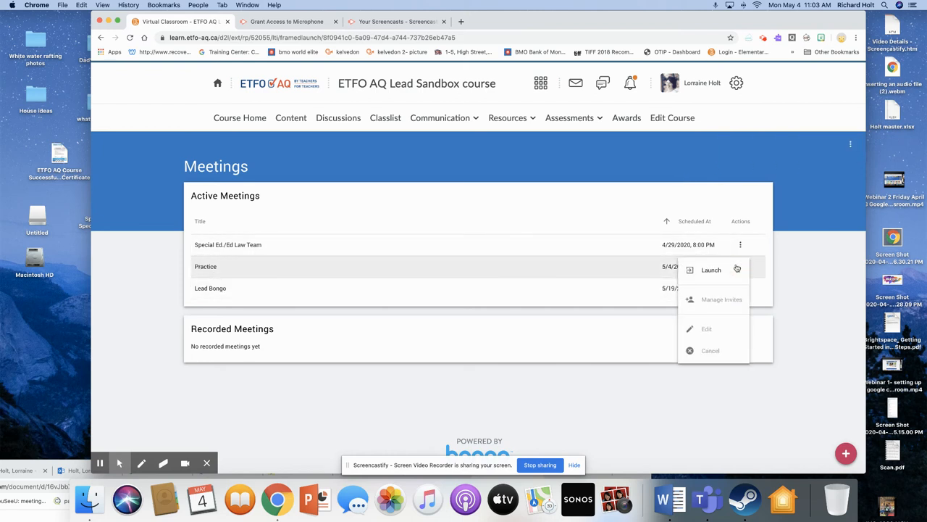
pyautogui.moveTo(803, 216)
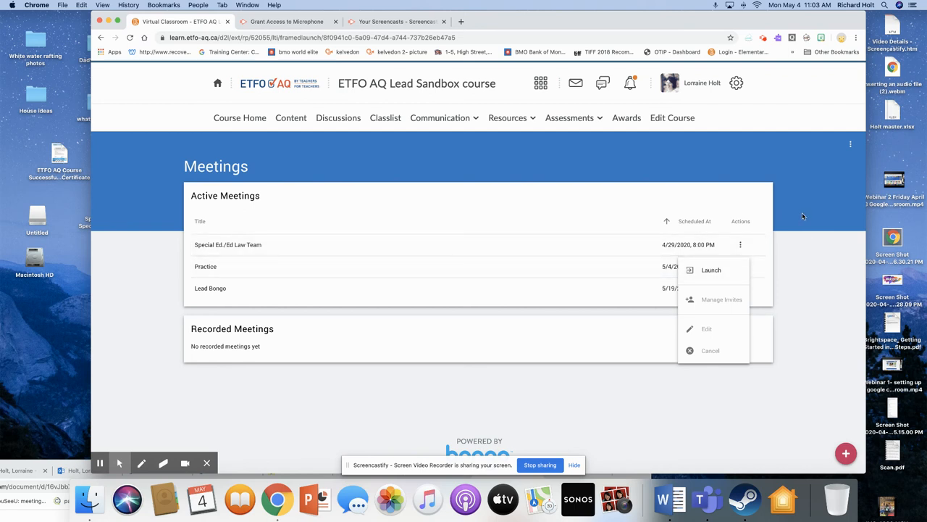
pyautogui.moveTo(539, 273)
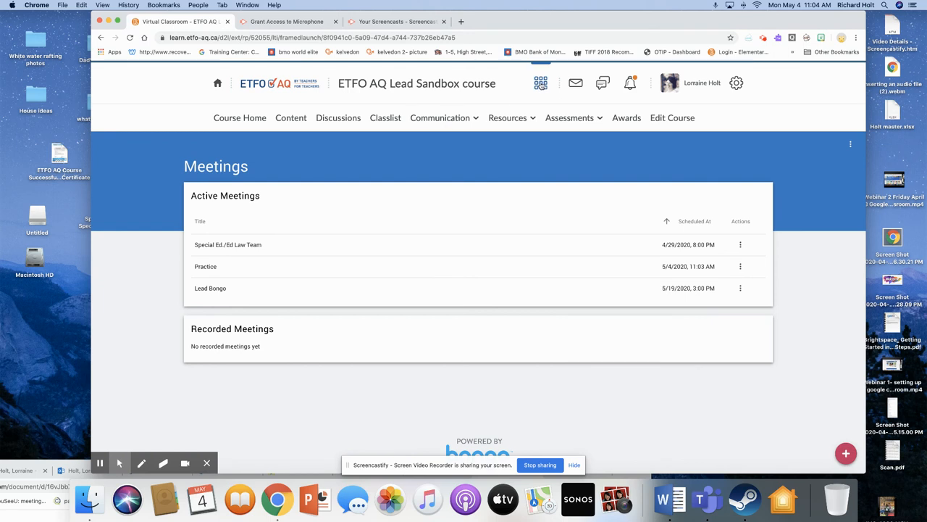
# Return to the course homepage listing Practice at 11:03 AM and bring up the Communication menu.
pyautogui.click(541, 82)
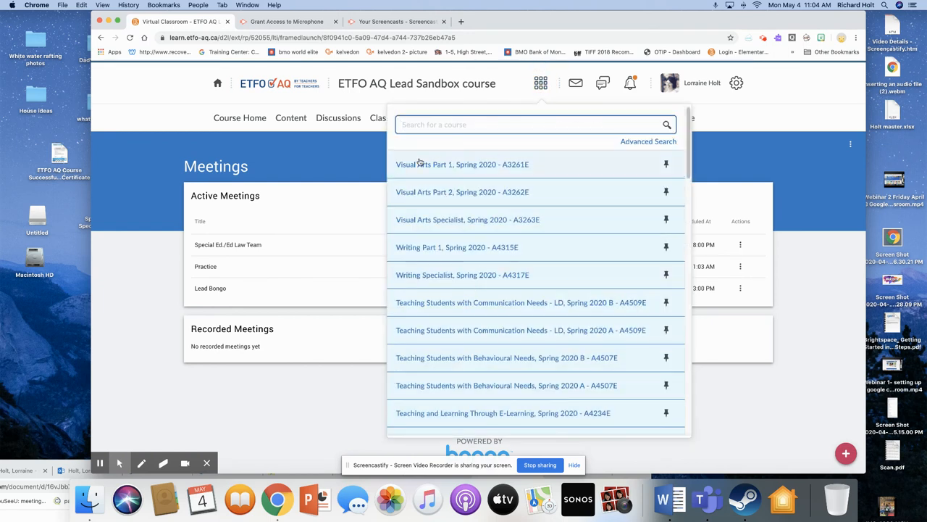
pyautogui.click(540, 83)
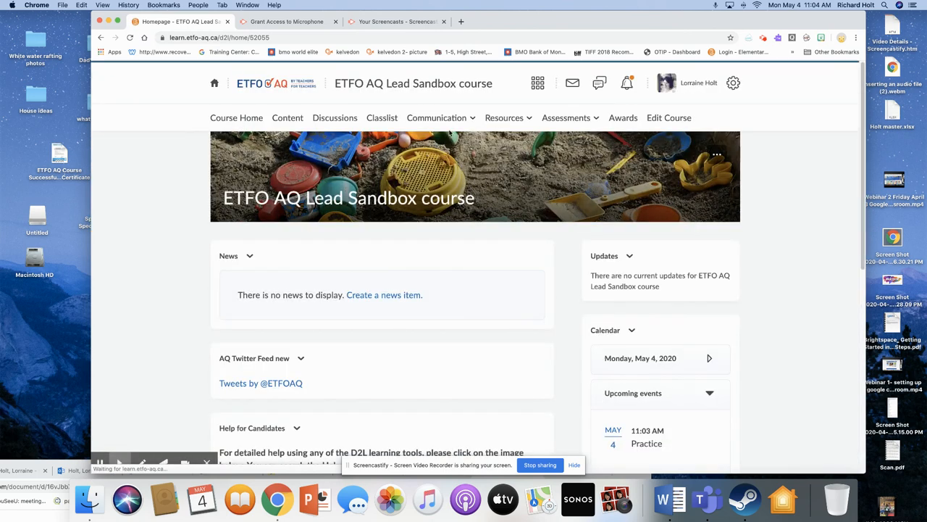
pyautogui.click(436, 117)
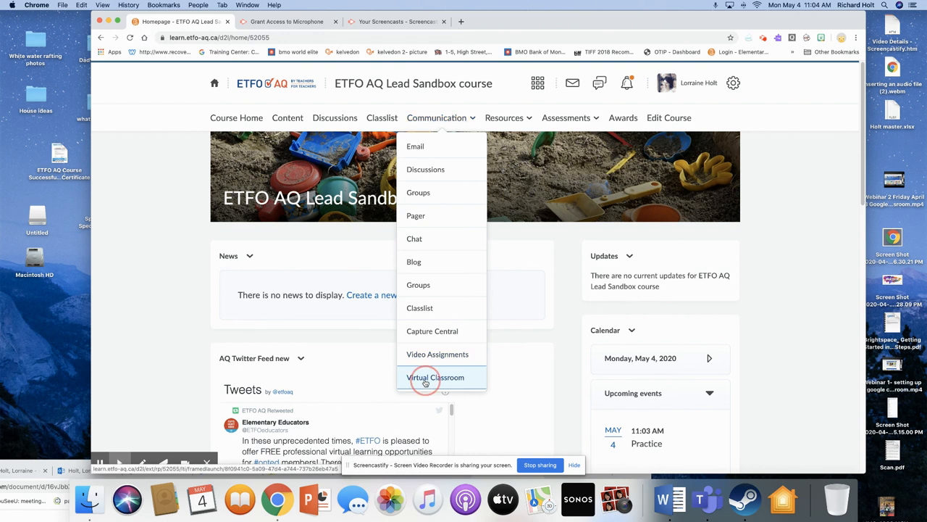
# Re-enter the Virtual Classroom and show the Practice meeting's launch options.
pyautogui.click(435, 377)
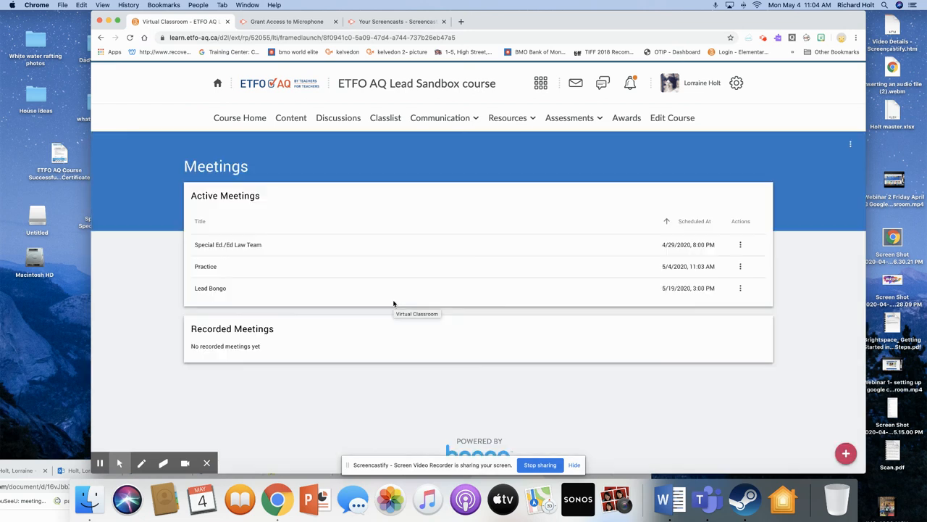
pyautogui.click(739, 266)
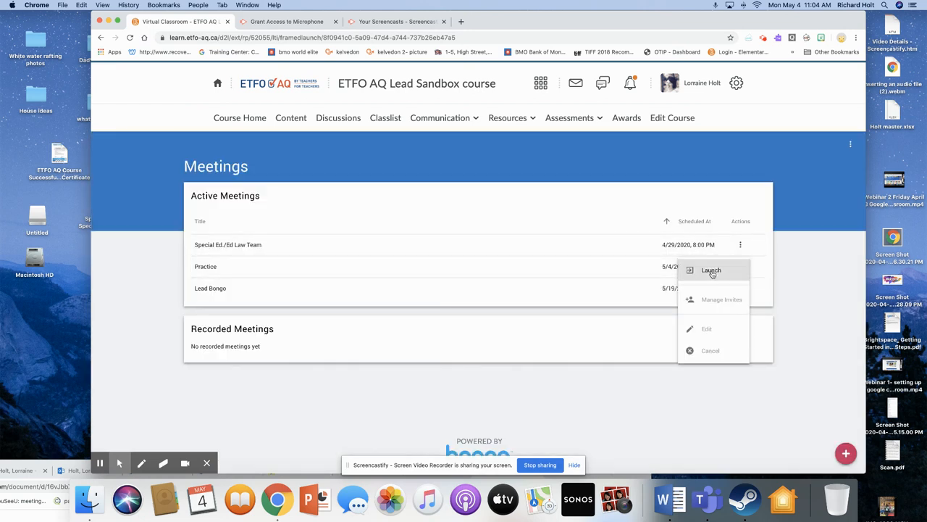
pyautogui.moveTo(343, 322)
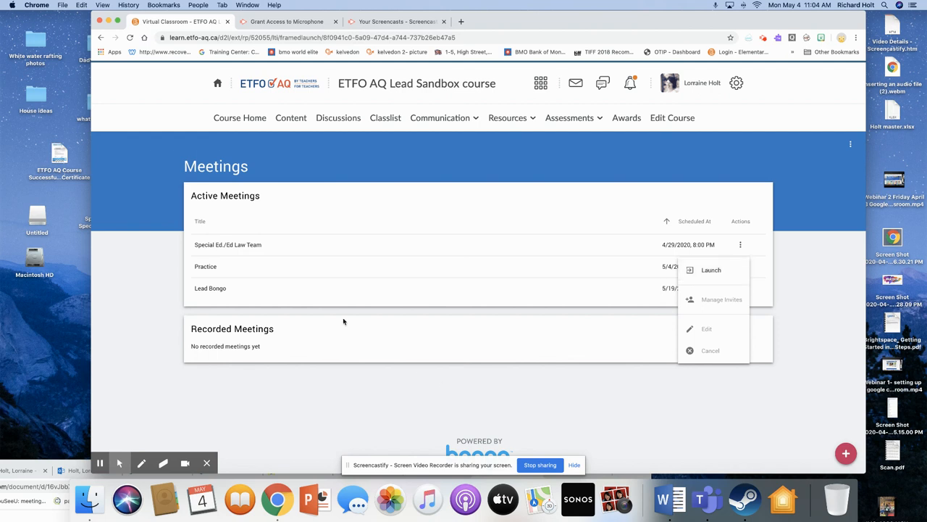